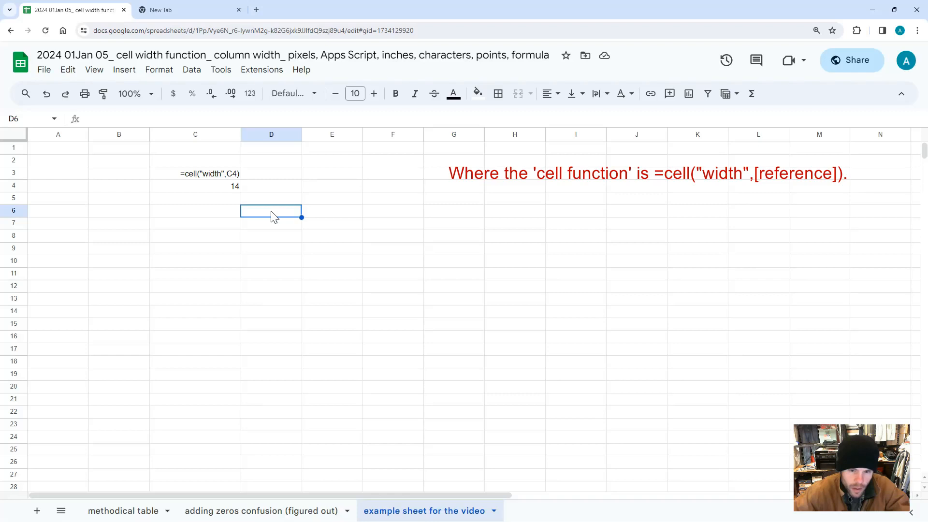
# - Check C4's width formula and confirm column C stays 150 pixels wide
pyautogui.doubleClick(194, 186)
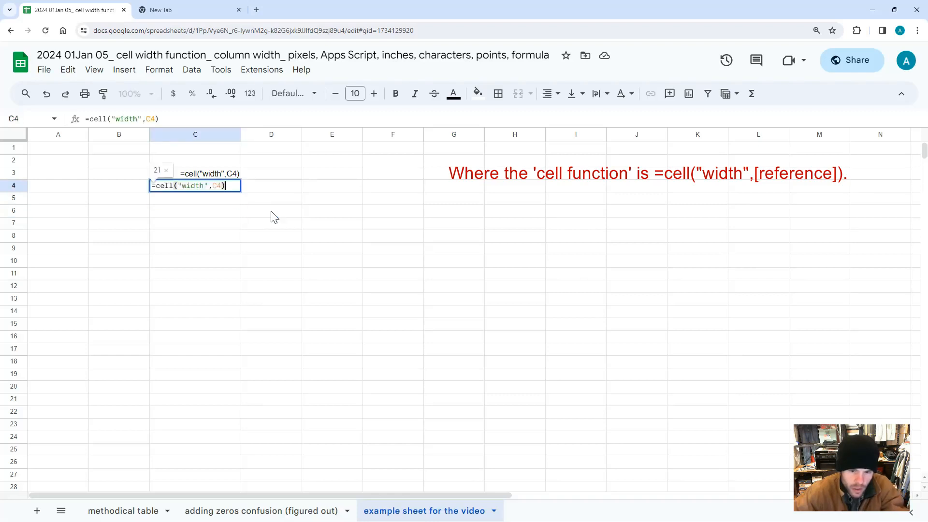
pyautogui.press('Enter')
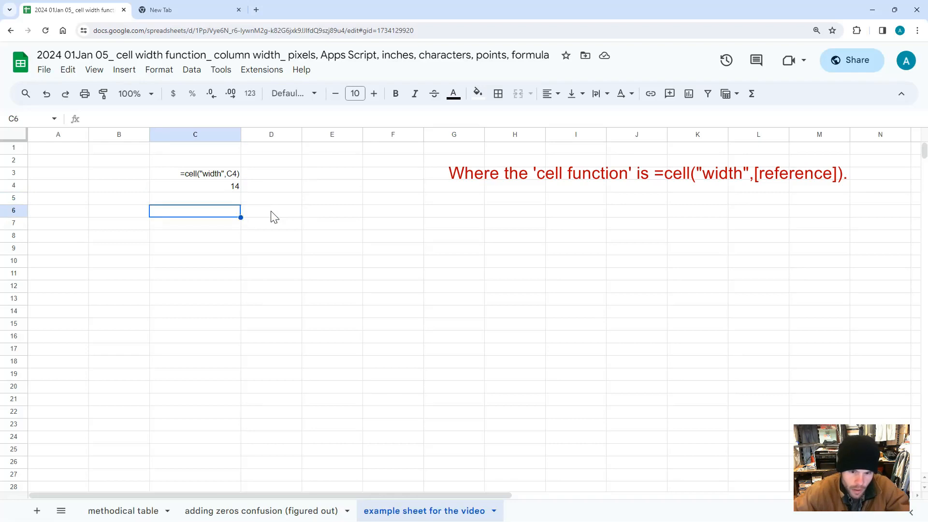
pyautogui.rightClick(195, 134)
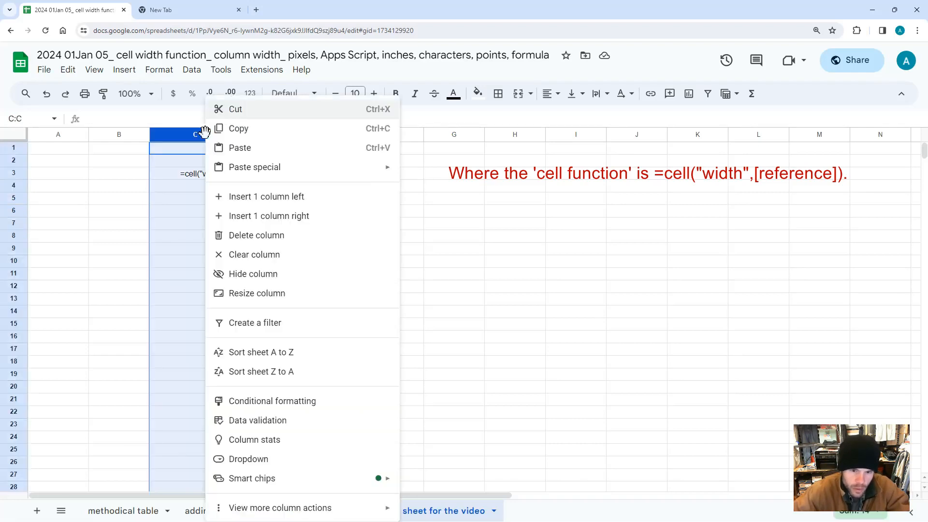
pyautogui.moveTo(270, 300)
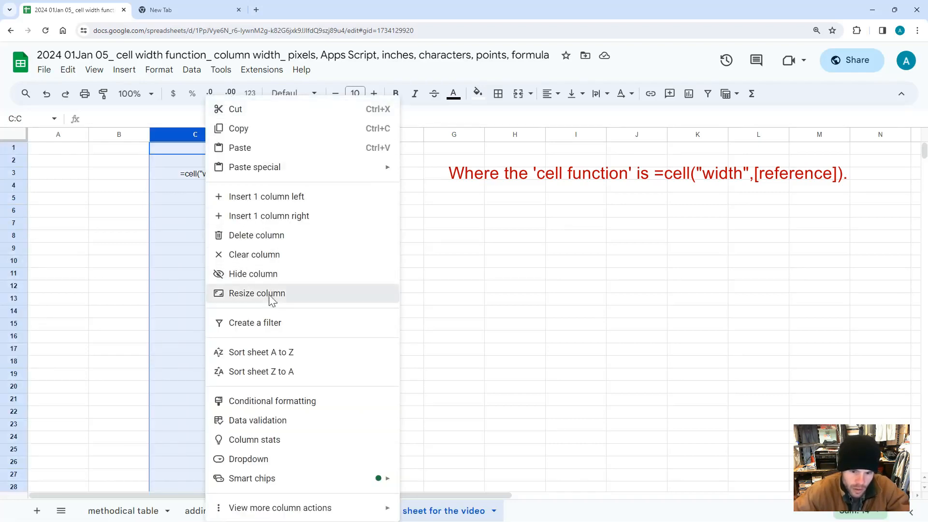
pyautogui.click(256, 293)
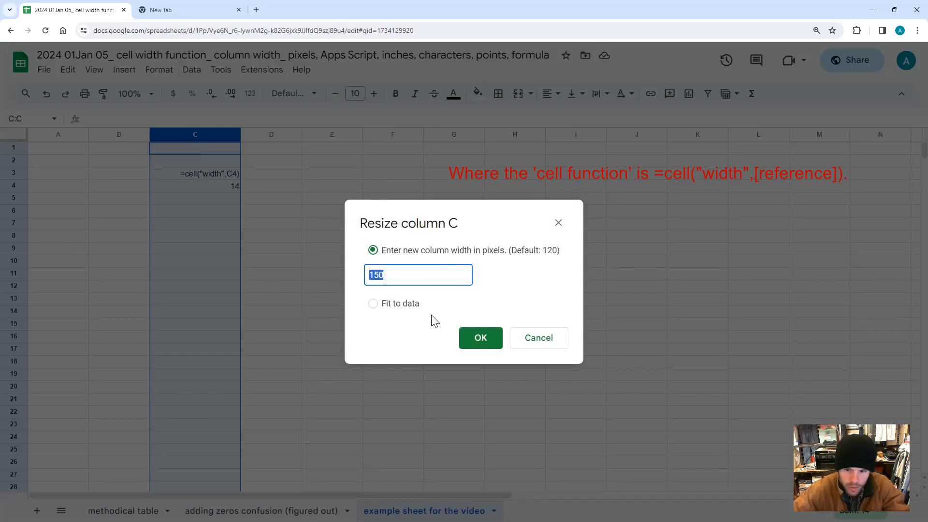
pyautogui.click(480, 338)
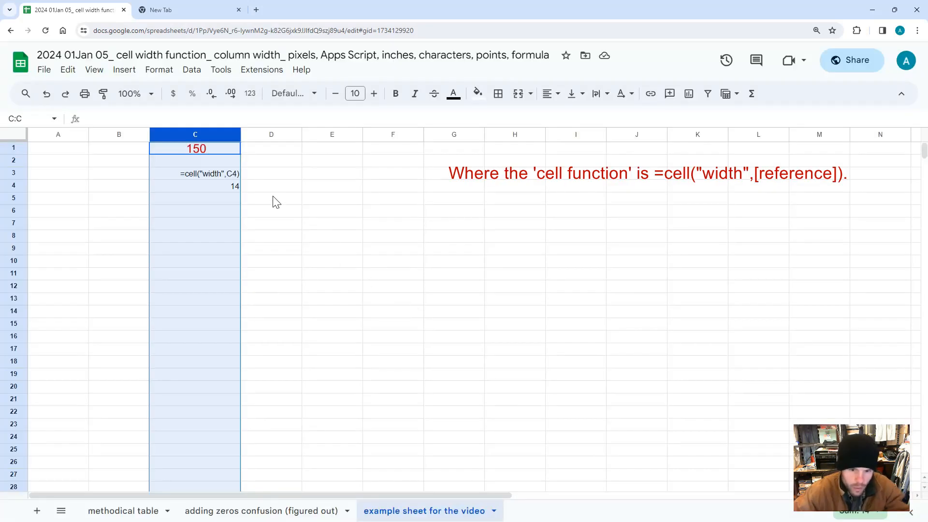
pyautogui.moveTo(276, 217)
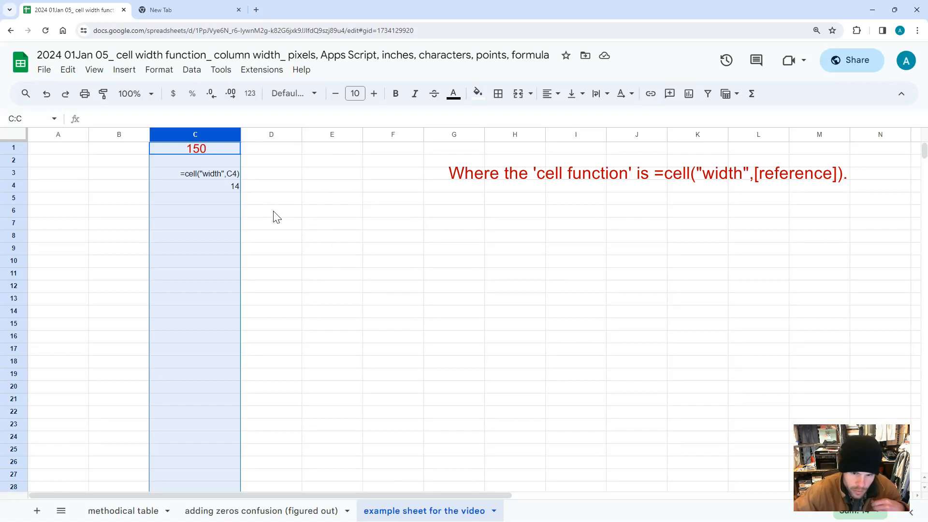
pyautogui.click(271, 210)
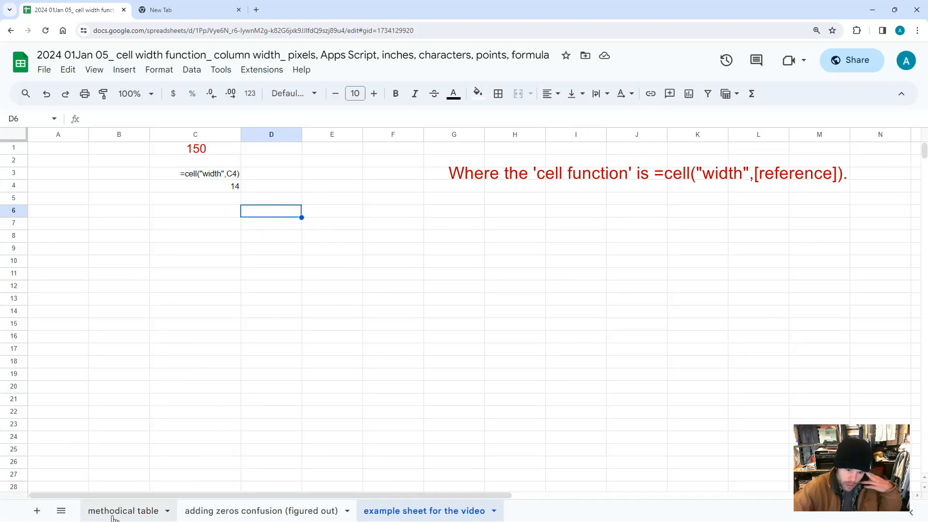
# - On the methodical table sheet, view AH4's formula and confirm column AH is 32 pixels
pyautogui.click(123, 511)
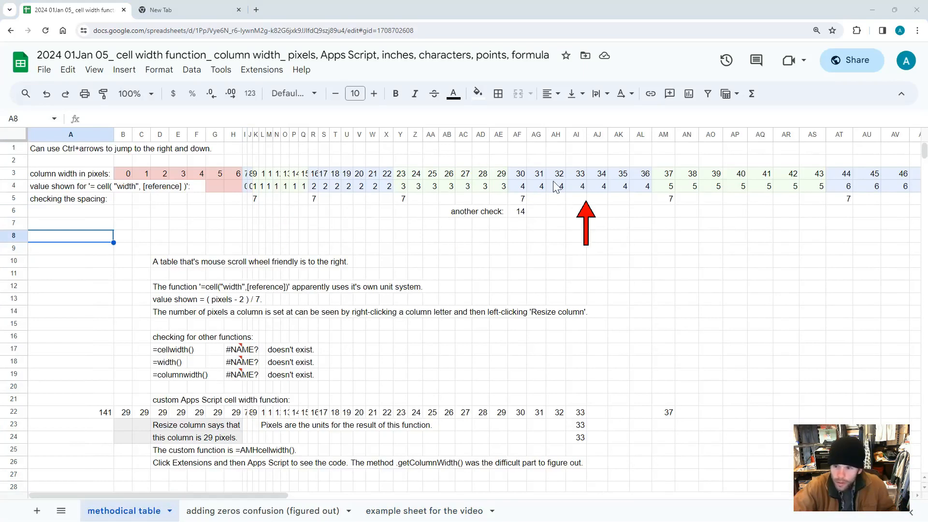
pyautogui.click(556, 187)
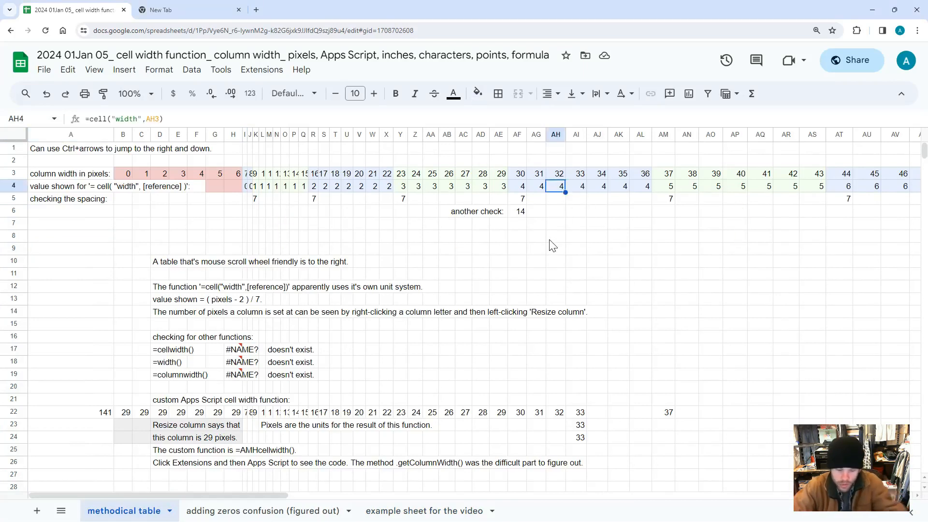
pyautogui.doubleClick(556, 186)
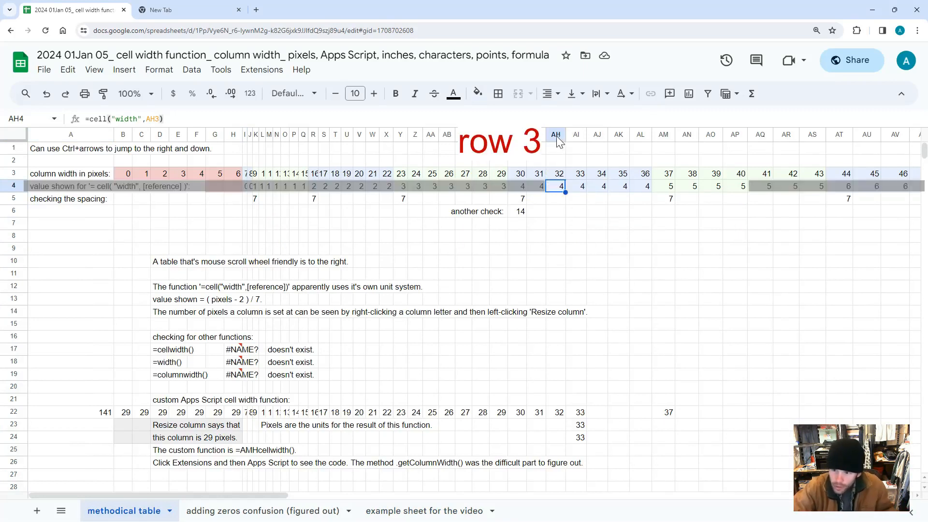
pyautogui.rightClick(556, 134)
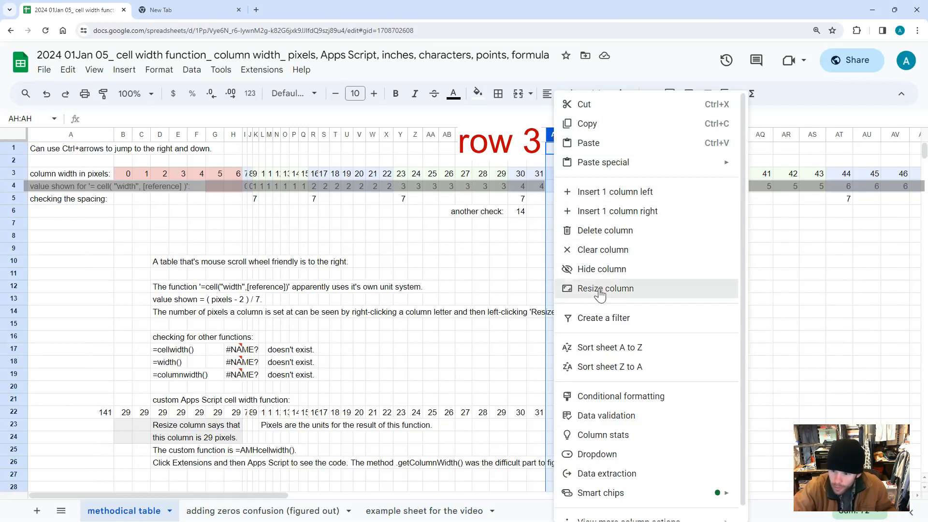
pyautogui.click(605, 288)
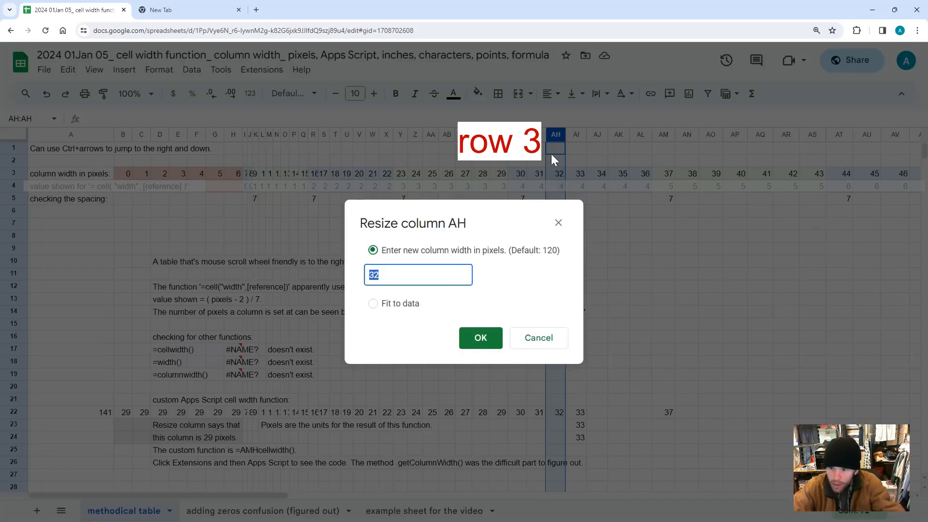
pyautogui.click(481, 338)
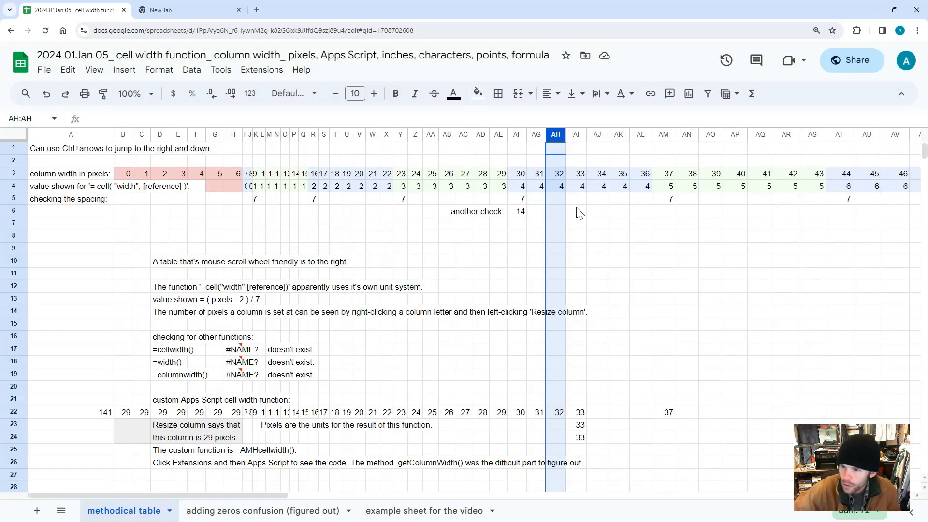
pyautogui.click(576, 211)
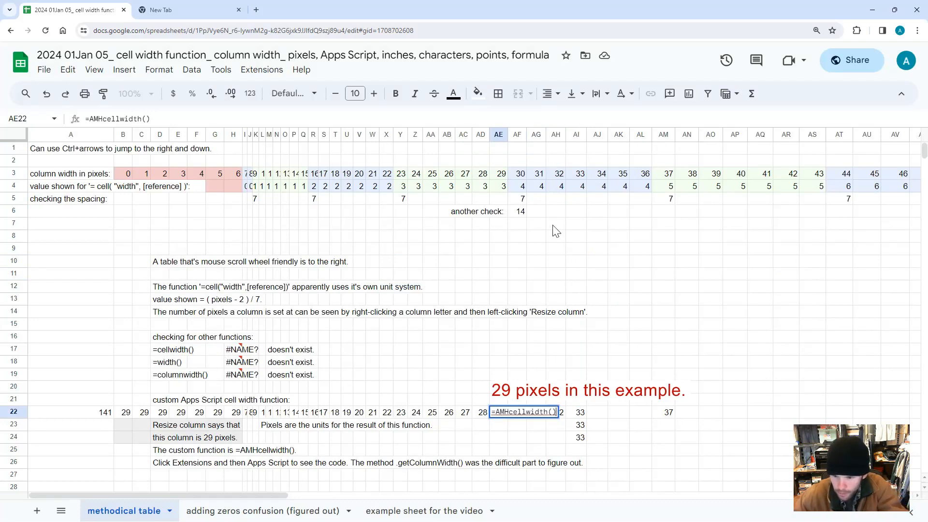
pyautogui.click(498, 374)
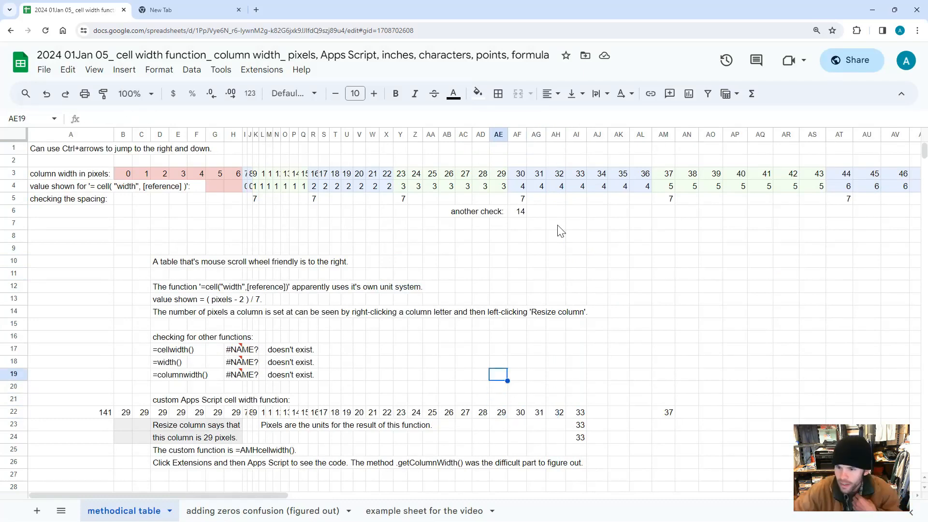
pyautogui.click(262, 69)
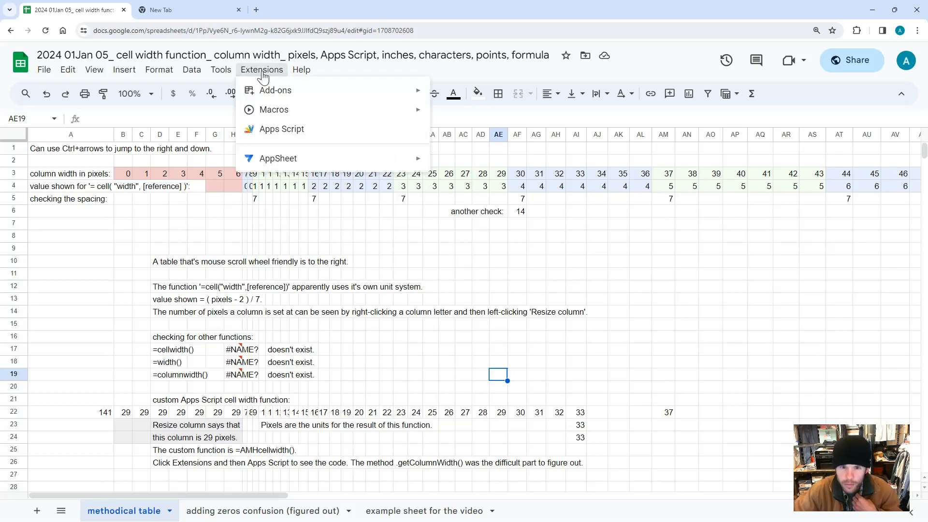
pyautogui.click(282, 129)
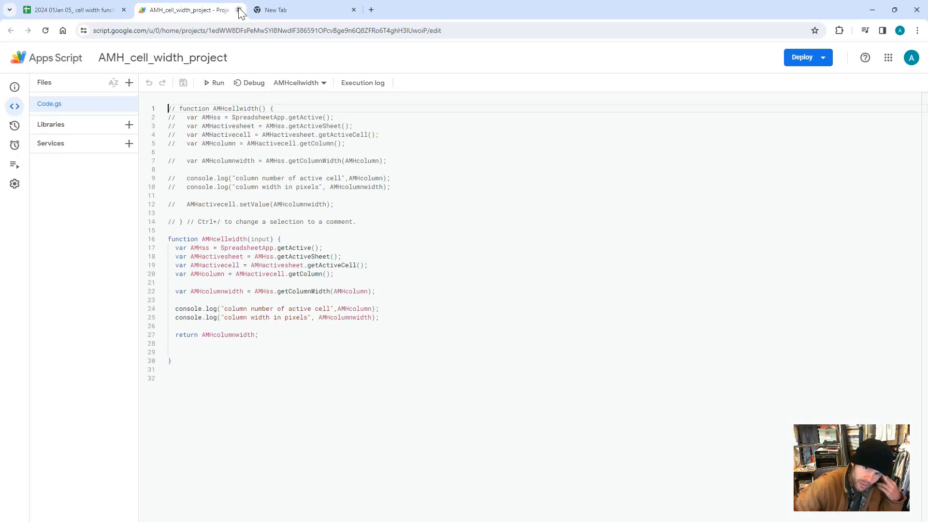
pyautogui.click(62, 10)
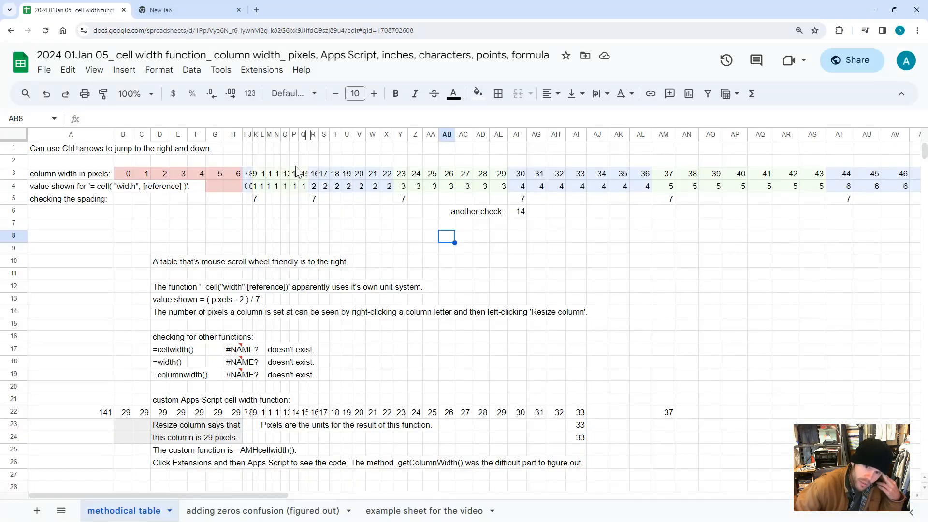
pyautogui.click(467, 236)
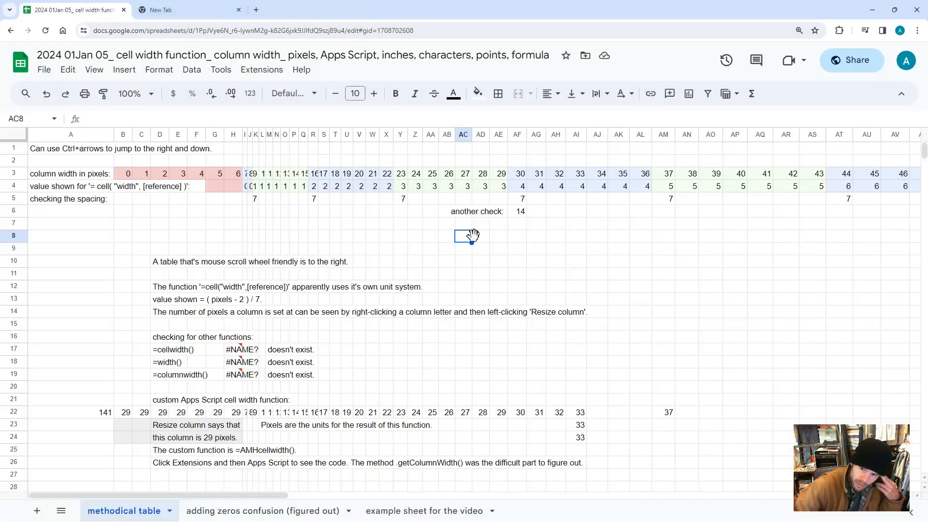